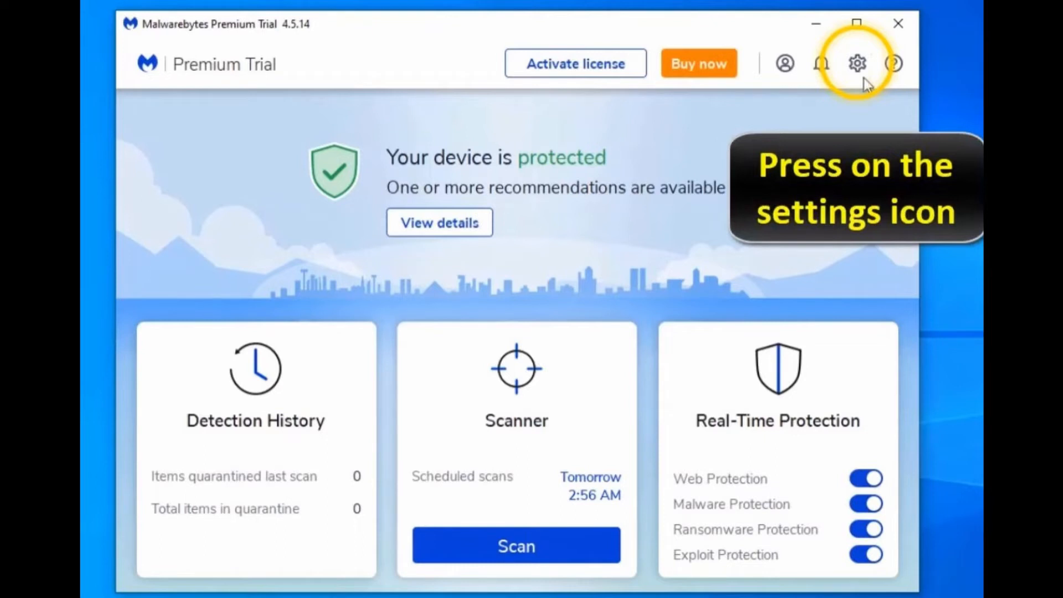
# Step: Open the Malwarebytes Settings, landing on the General page
pyautogui.click(857, 63)
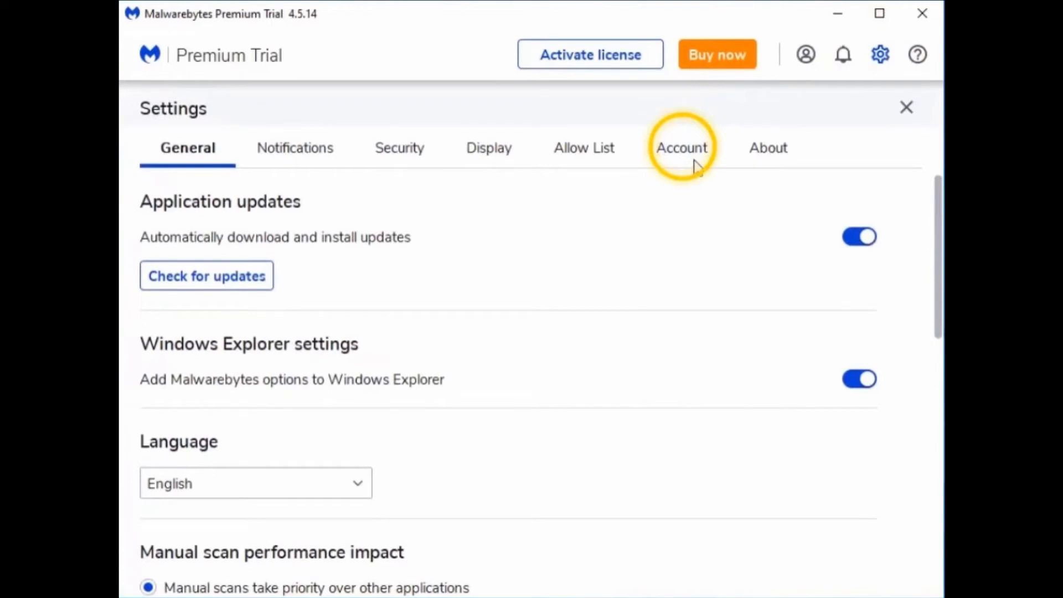
# Step: Go to Account and deactivate the license key, bringing up the End trial confirmation
pyautogui.click(681, 147)
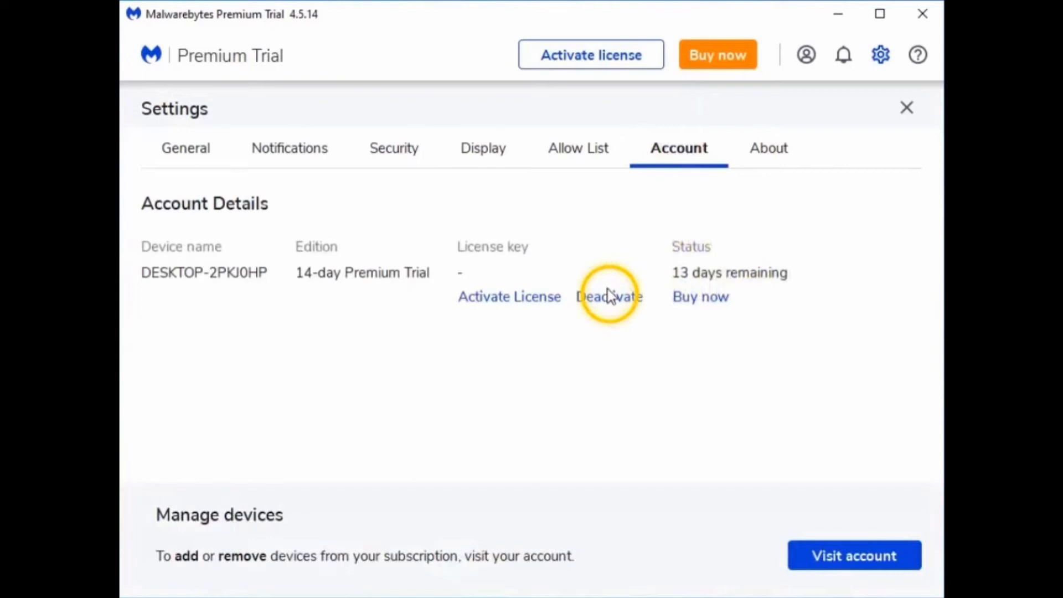
pyautogui.click(609, 296)
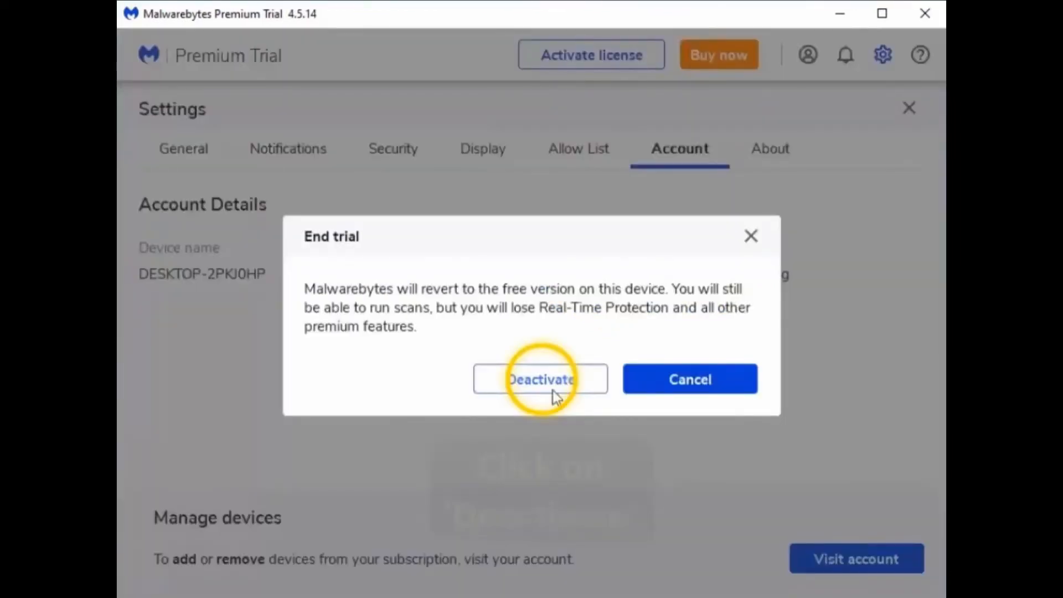